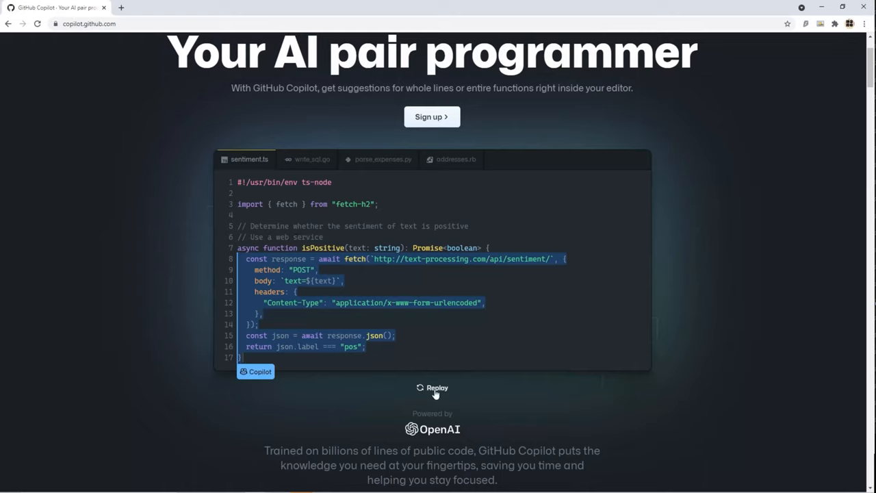
- Replay the sentiment demo, then scroll down to the 'Convert comments to code' Go demo
click(433, 387)
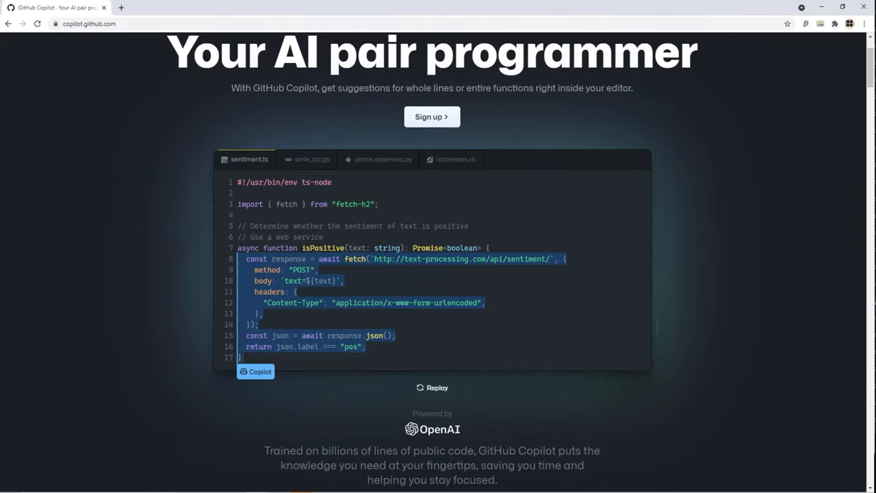
mouse_move(49, 279)
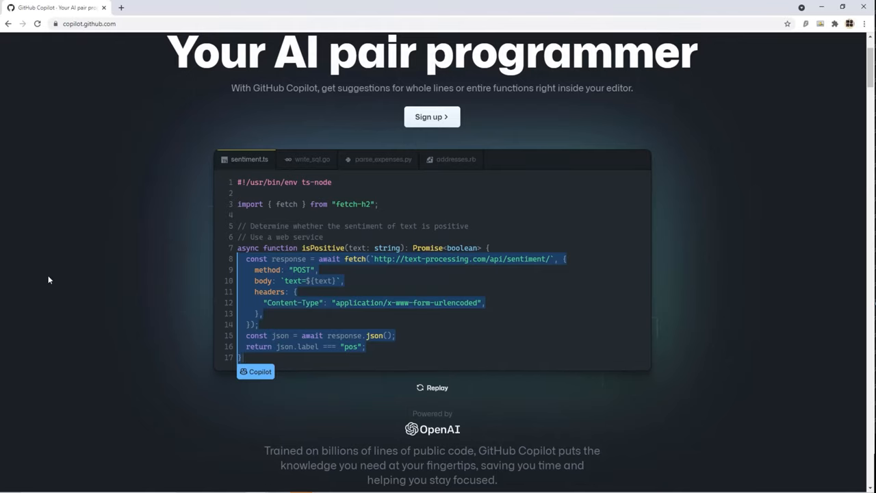
scroll(down, 3)
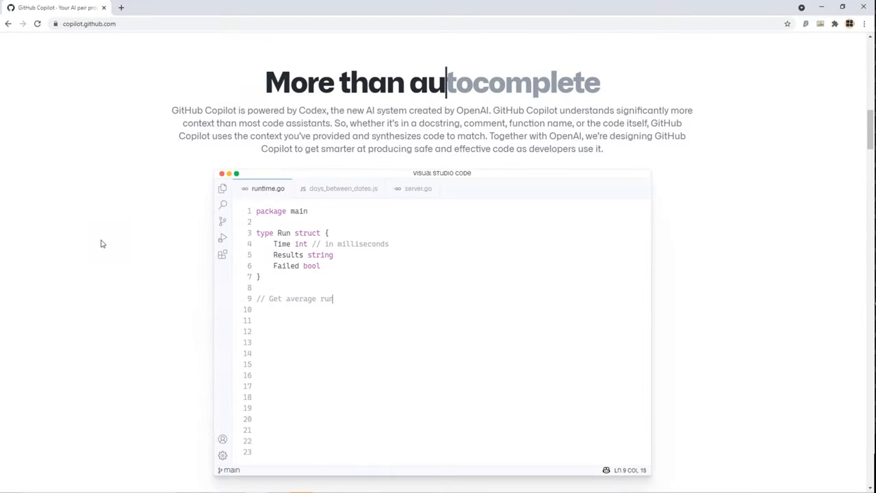
scroll(down, 3)
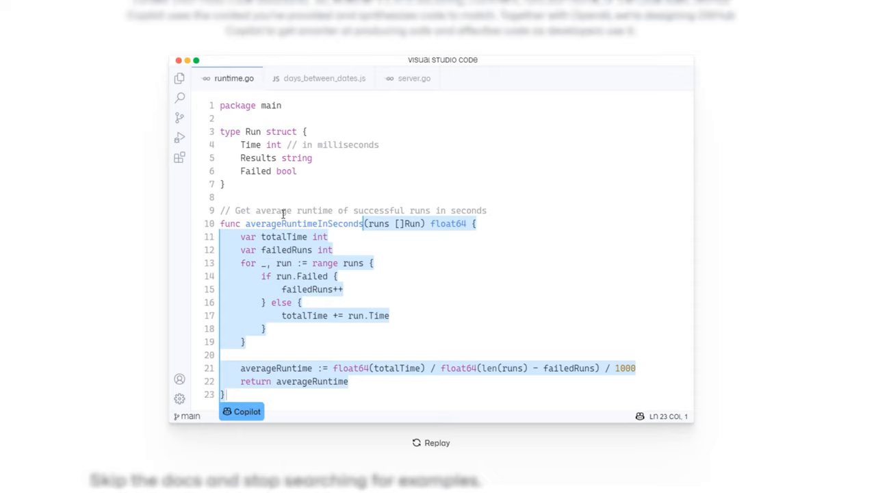
mouse_move(367, 236)
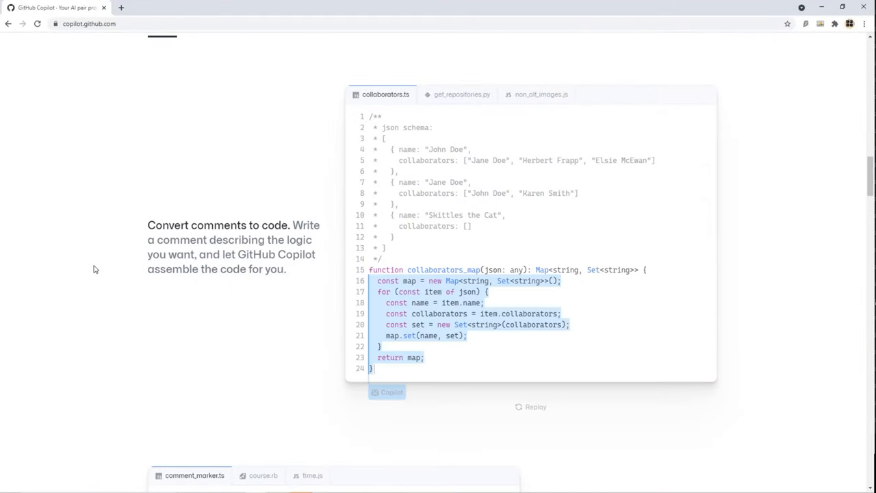
scroll(down, 3)
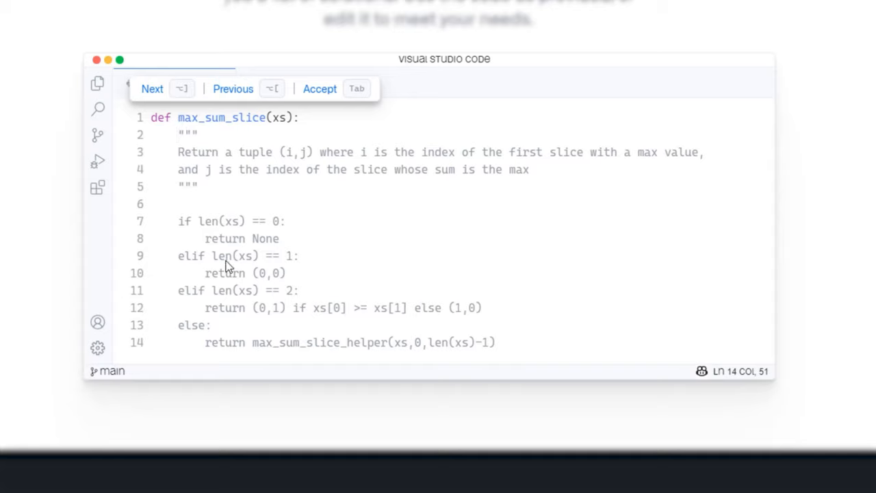
- Cycle Previous and Next through the alternative max_sum_slice suggestions in the demo
double_click(222, 118)
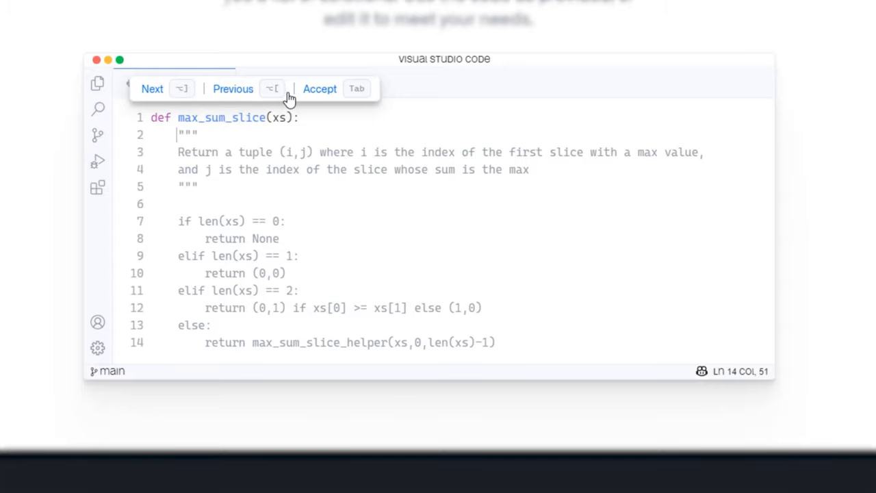
click(152, 89)
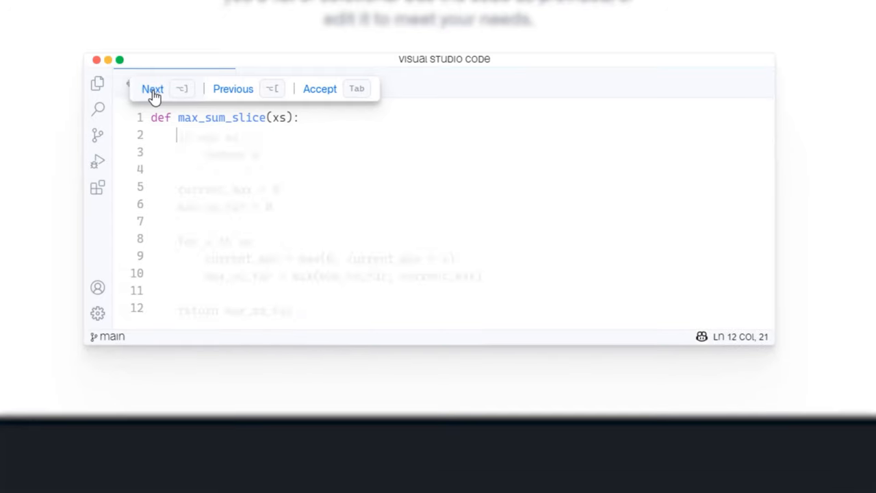
click(152, 89)
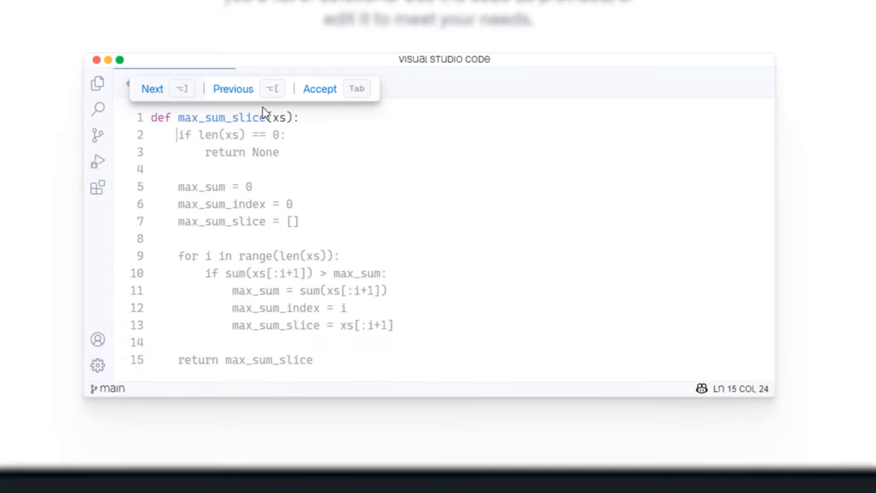
click(321, 87)
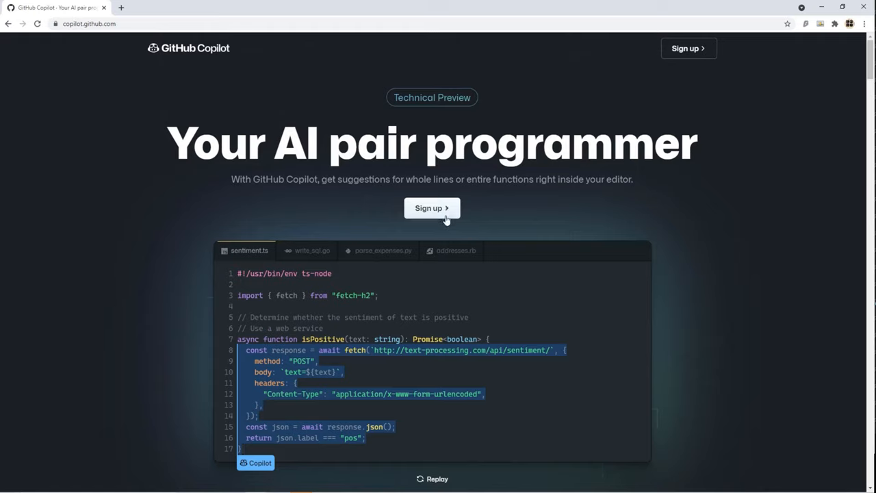
mouse_move(111, 293)
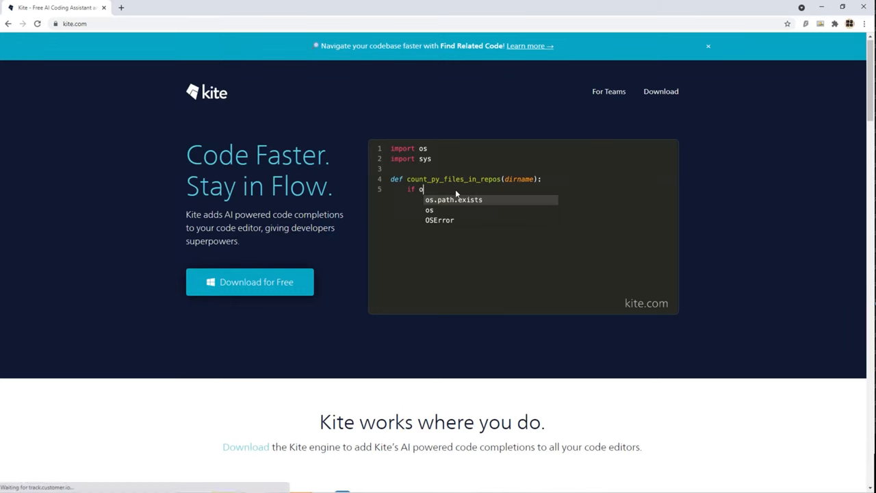
- Watch Kite's Python demo complete os.path.exists(os.path.join('.git')) and the Python files message
text(os.path.exists(os.path.join(dirname,)
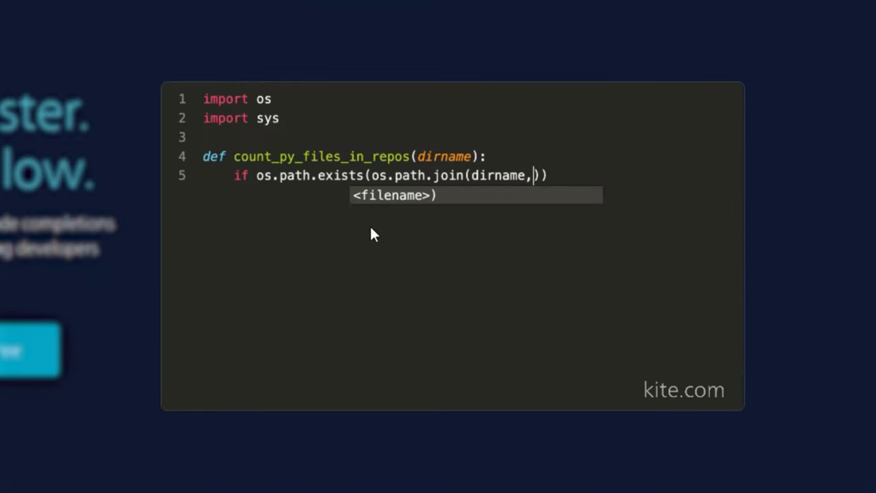
text('.git')))
text(print('{} ha)
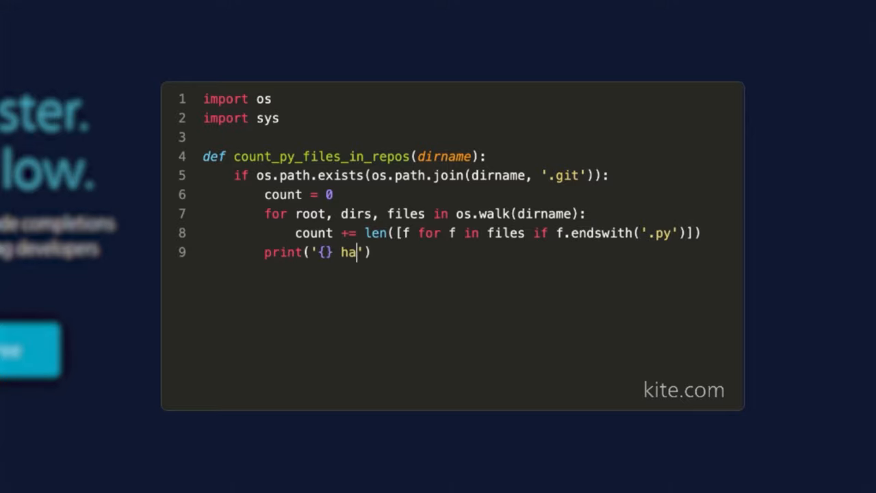
text(s {} Python files'.)
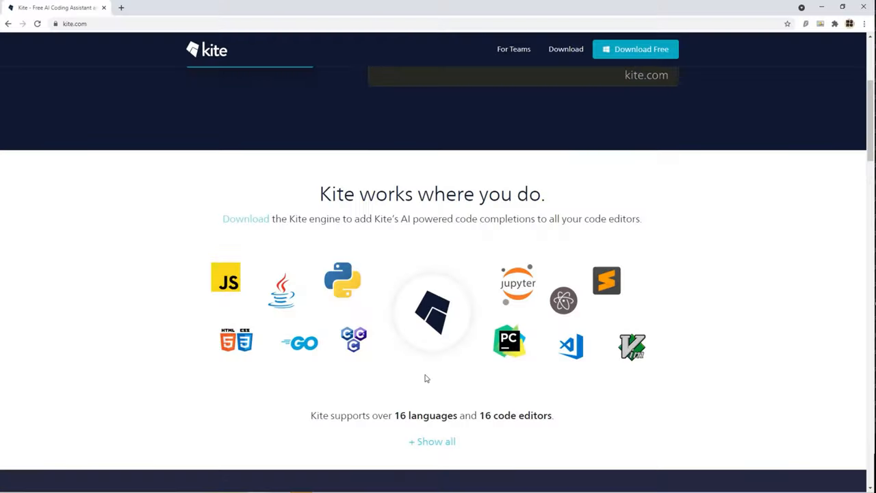
- Scroll back up the Kite page as the demo finishes the dirname and count += len lines
scroll(up, 3)
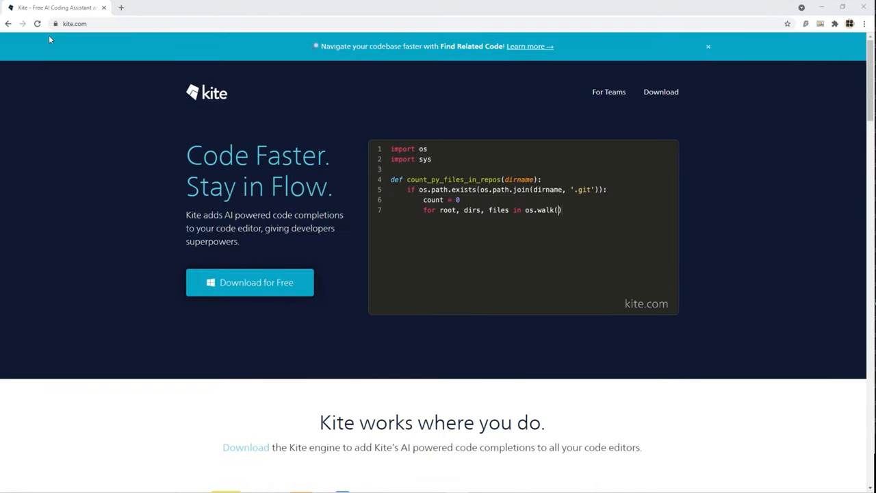
text(dirname):)
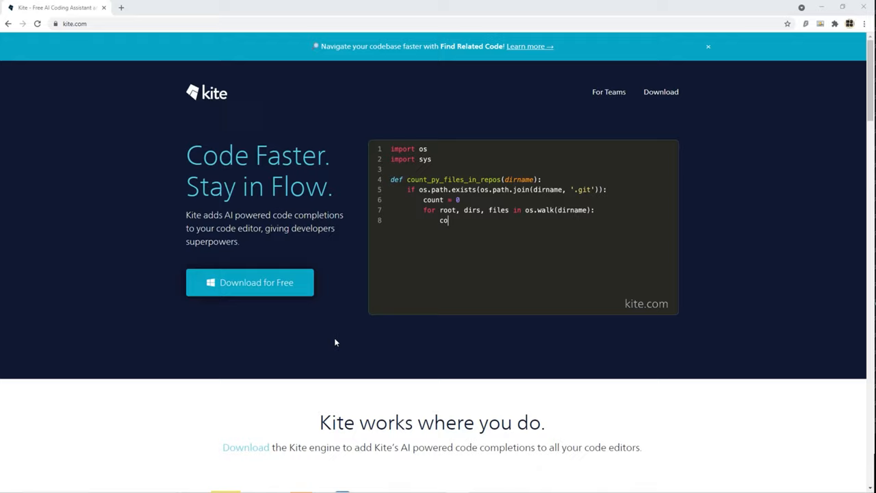
text(unt += len([f for f in files]))
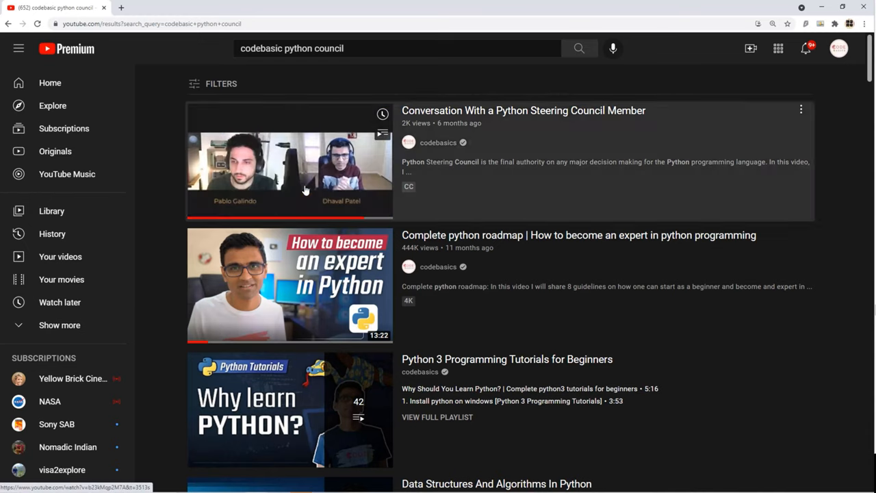
click(290, 171)
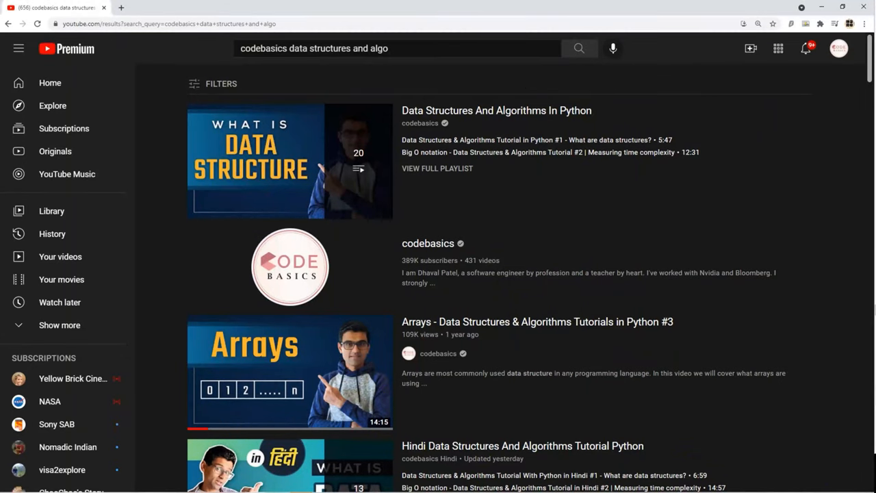
mouse_move(291, 161)
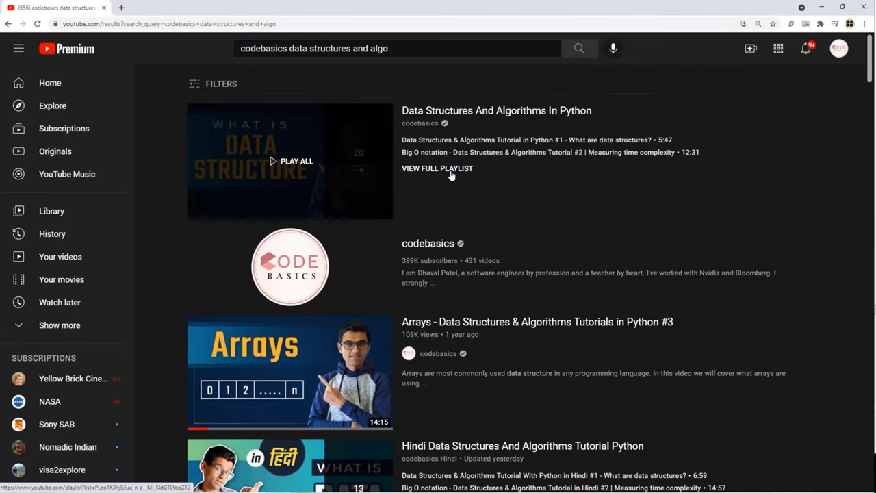
- View the full Data Structures And Algorithms playlist before heading to martinfowler.com
click(437, 167)
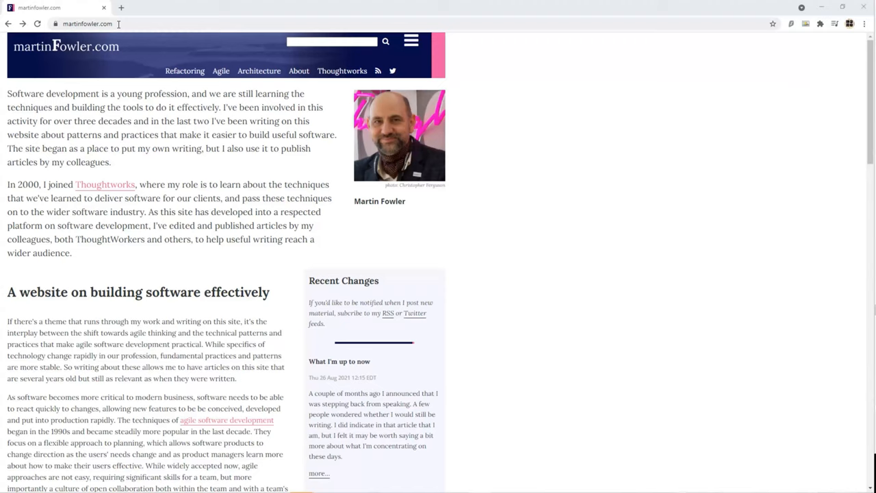
- Browse martinfowler.com's software architecture guide and one of its articles
click(259, 71)
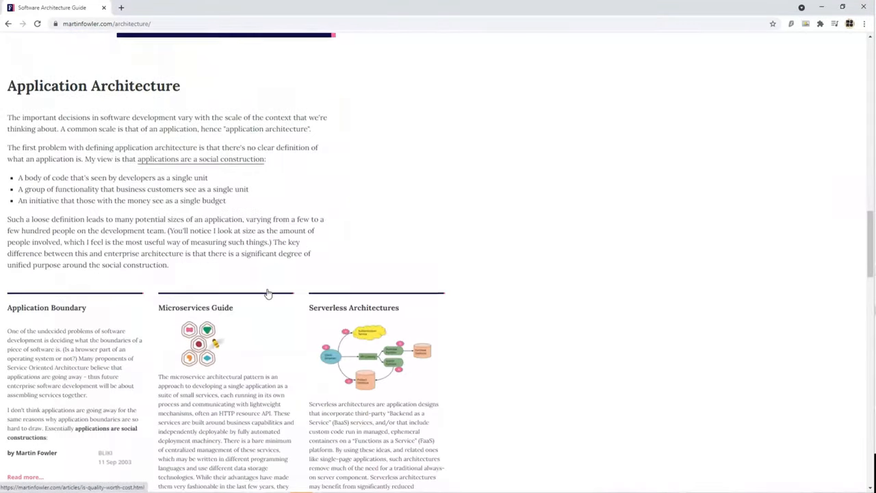
click(194, 307)
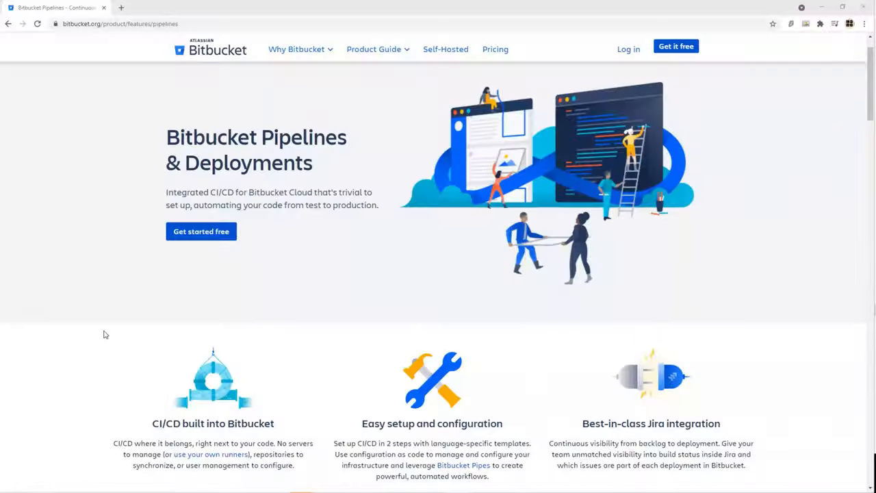
- Scroll down through the Bitbucket Pipelines & Deployments page
scroll(down, 3)
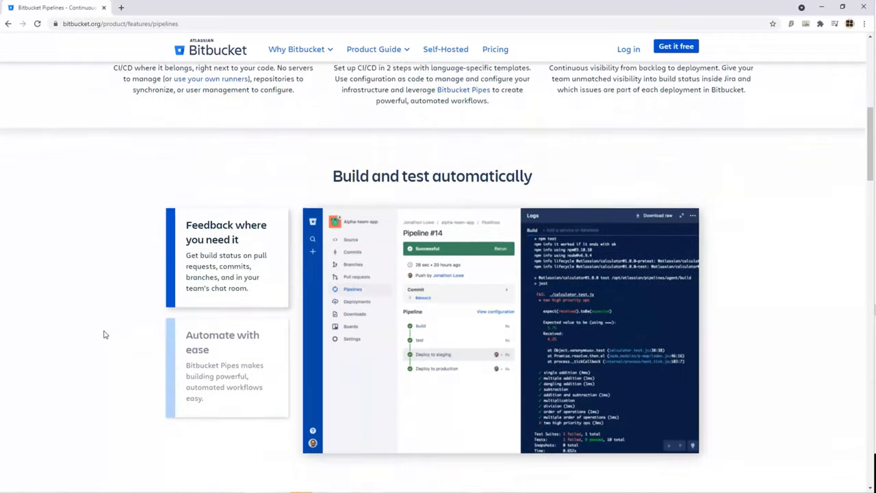
scroll(down, 3)
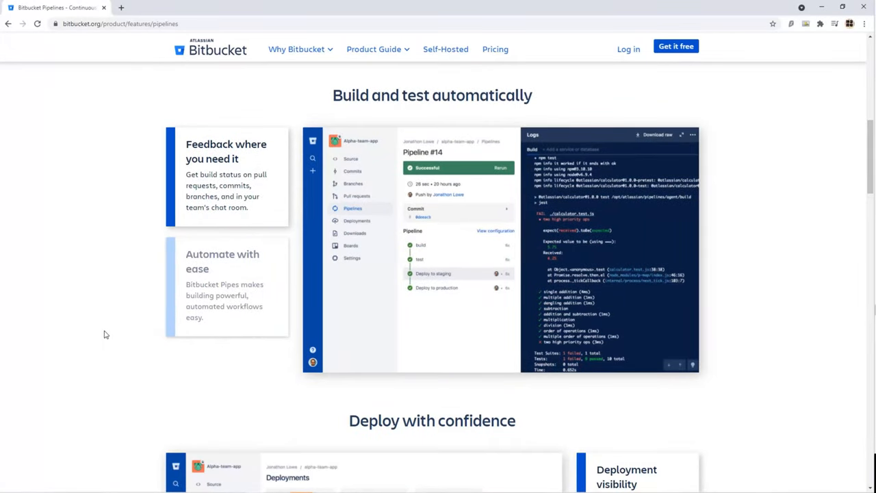
scroll(down, 3)
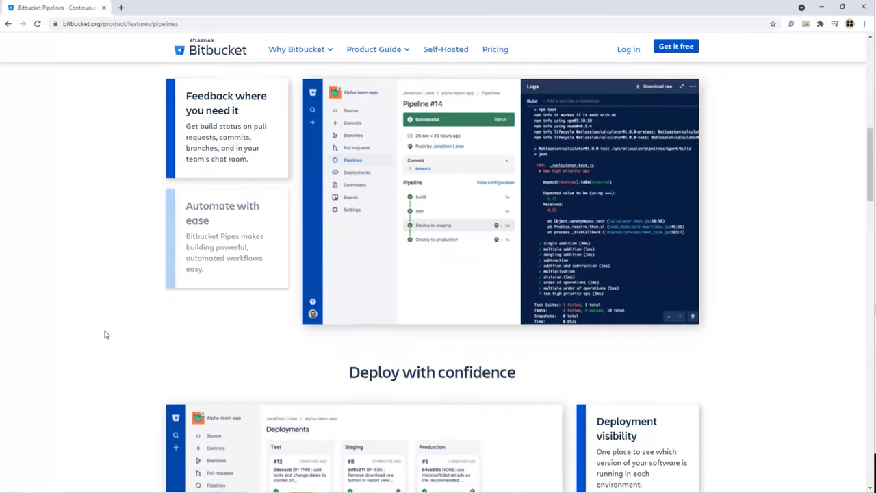
scroll(down, 3)
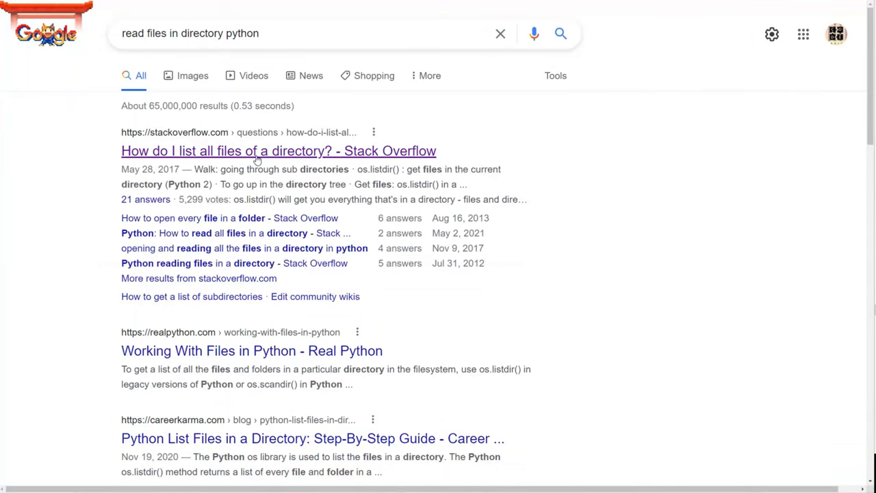
- Read the Stack Overflow question on listing directory files in Python
click(278, 151)
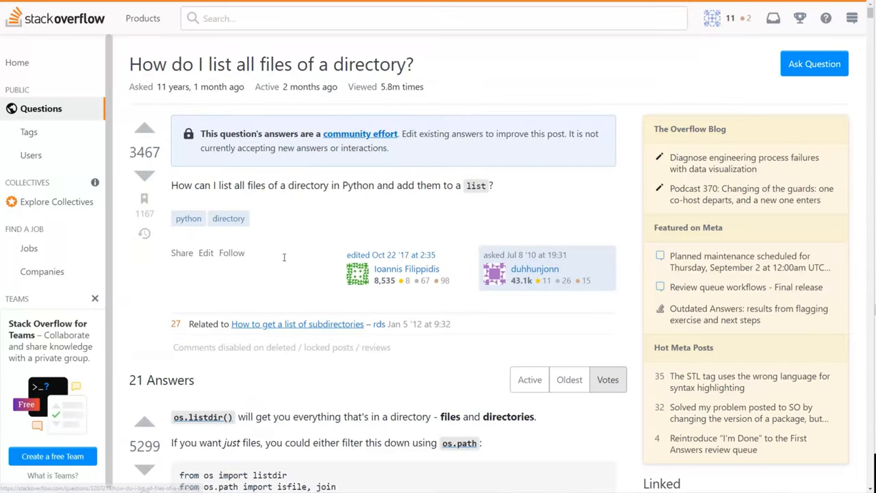
scroll(down, 3)
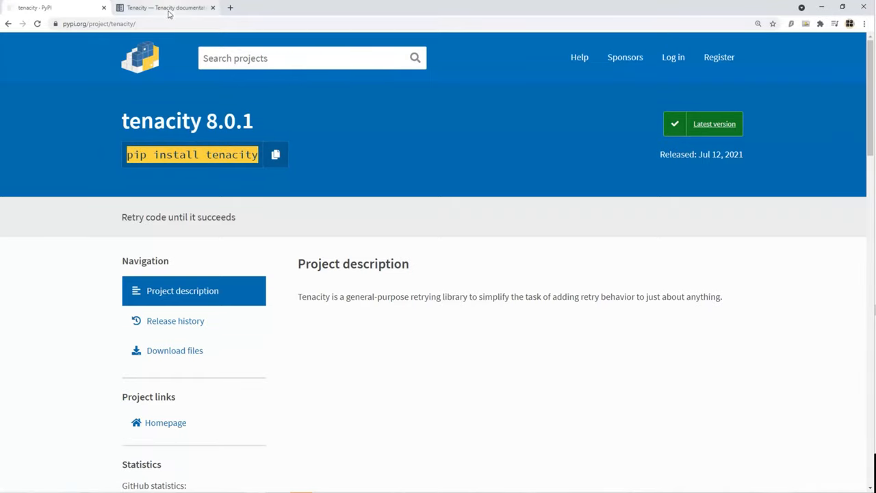
- Switch to the 'Tenacity — Tenacity documentation' tab
click(166, 8)
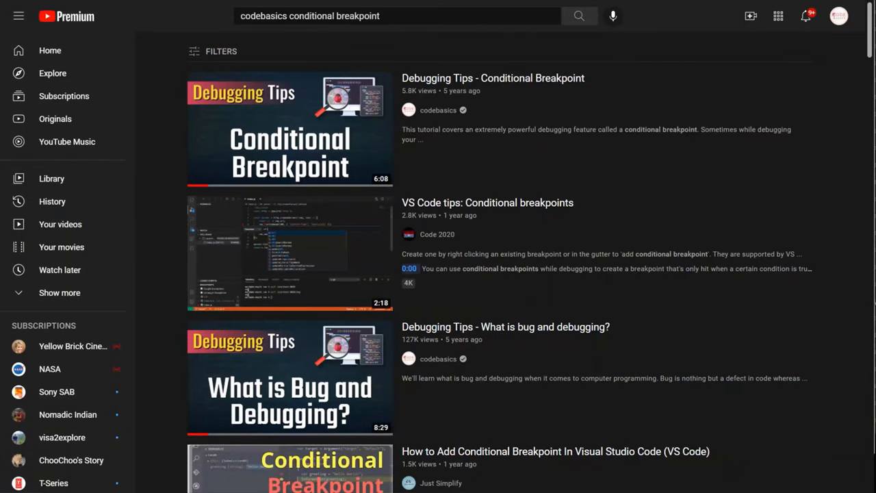
mouse_move(326, 135)
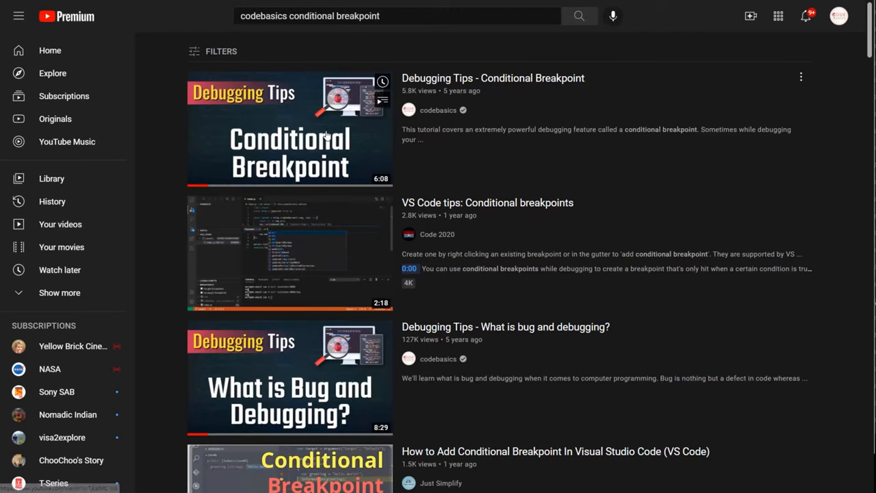
- Play the codebasics 'Debugging Tips - Conditional Breakpoint' video from the results
click(290, 128)
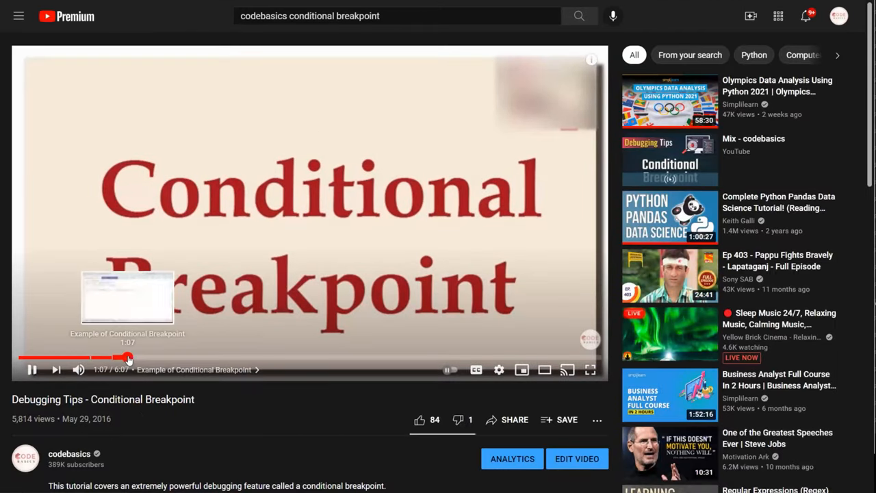